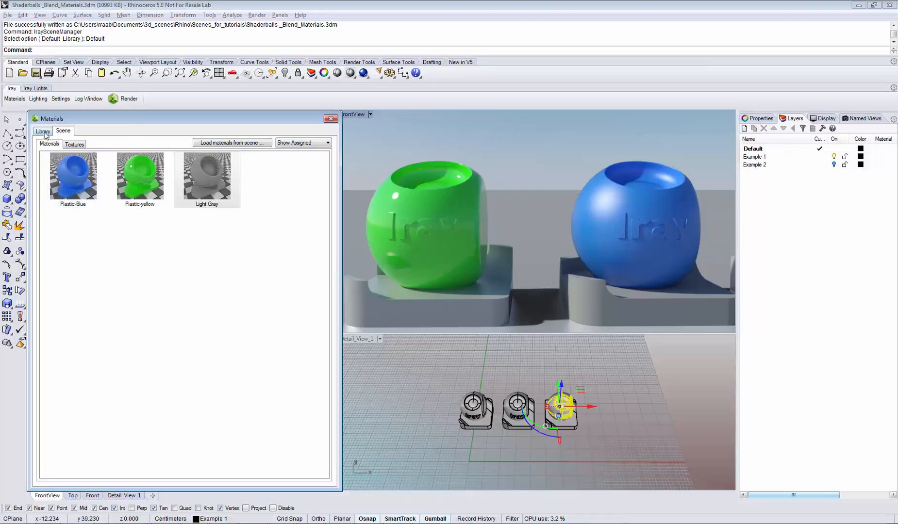
Browse the Library's core_definitions down to the Surface Blender material
{"action": "left_click", "coordinate": [43, 131]}
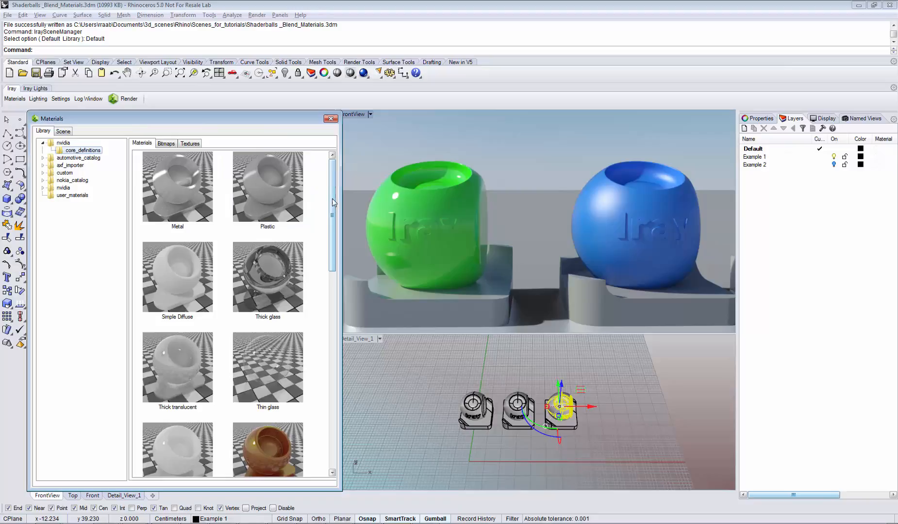
{"action": "scroll", "scroll_direction": "down", "scroll_amount": 3}
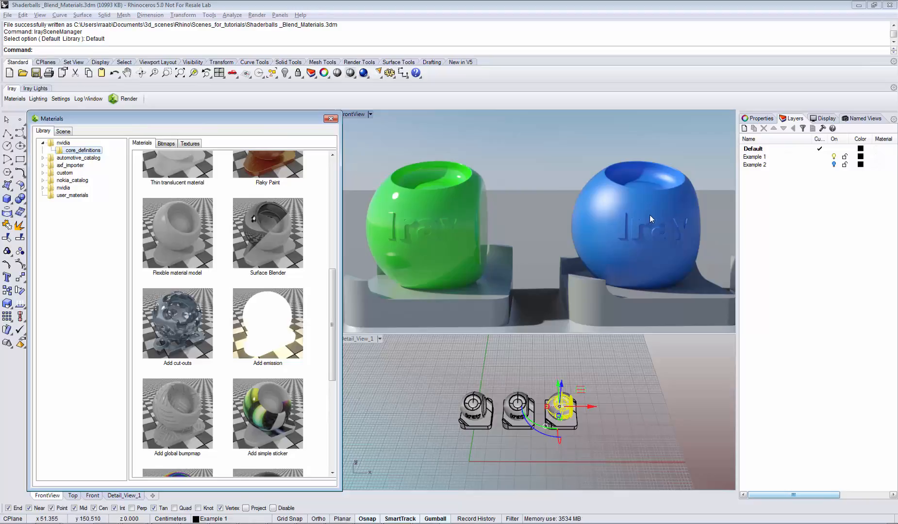
{"action": "mouse_move", "coordinate": [410, 193]}
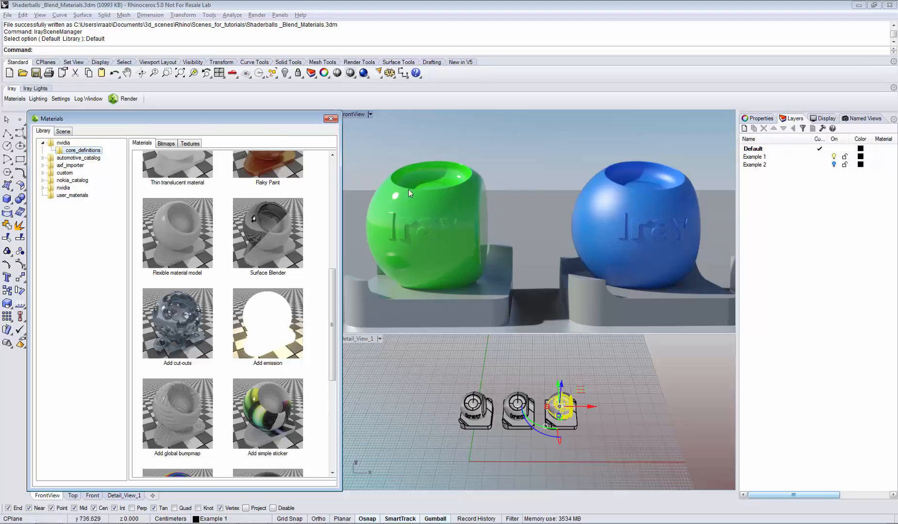
{"action": "mouse_move", "coordinate": [606, 204]}
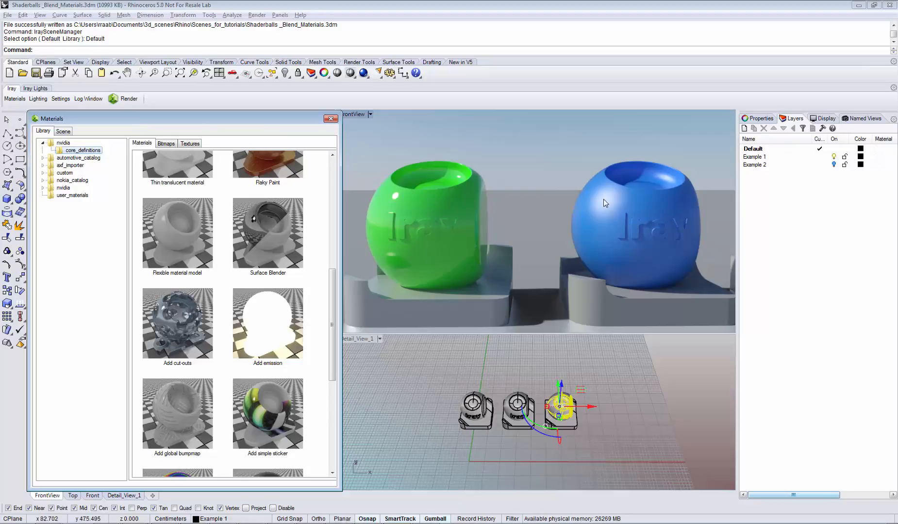
{"action": "mouse_move", "coordinate": [618, 229]}
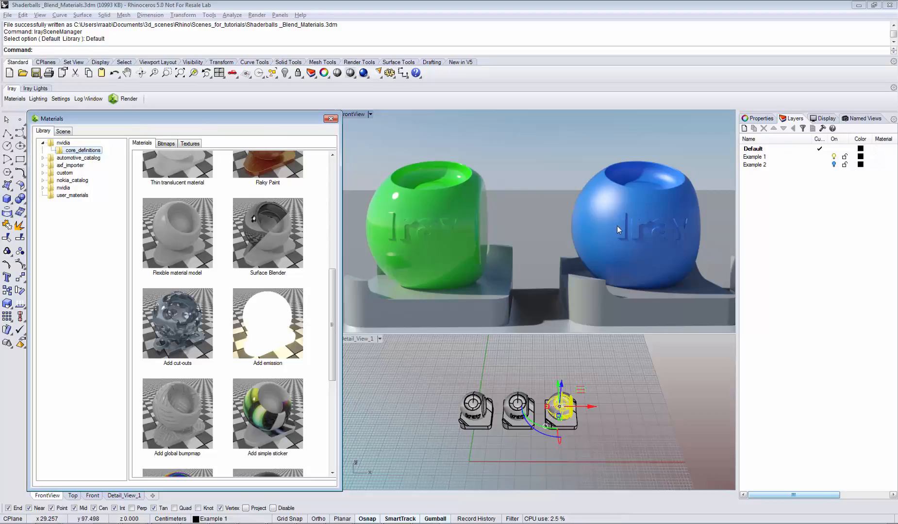
Add a Surface Blender material to the scene and open it in the Iray Material Editor
{"action": "right_click", "coordinate": [267, 233]}
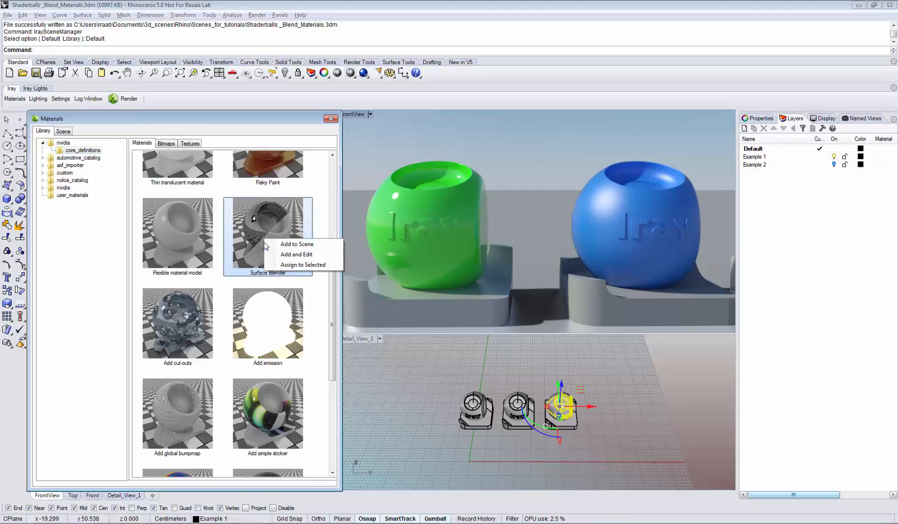
{"action": "left_click", "coordinate": [297, 254]}
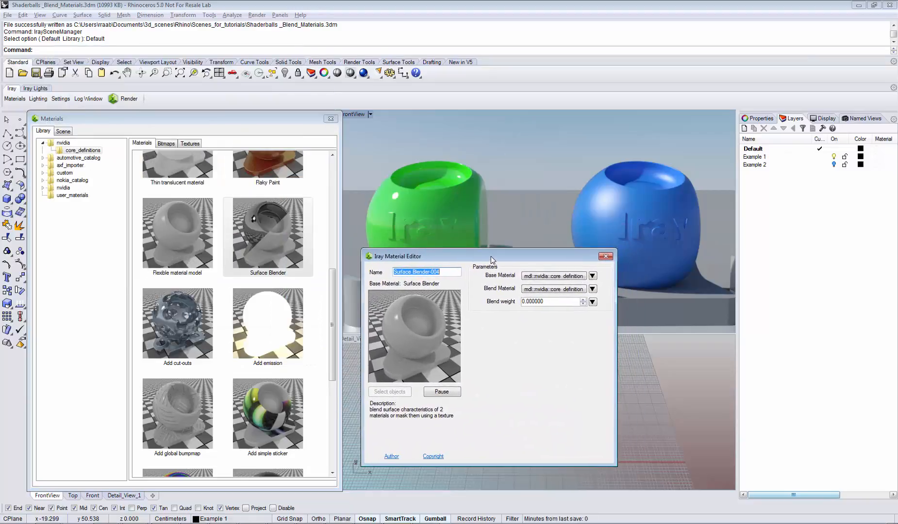
{"action": "mouse_move", "coordinate": [553, 276]}
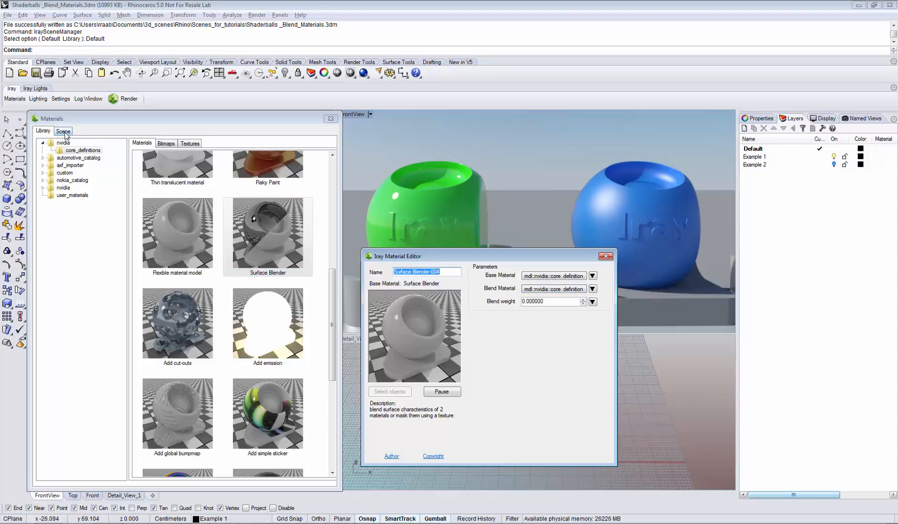
Assign the scene's Plastic-yellow as the blend material over Plastic-Blue and enter a blend weight
{"action": "left_click", "coordinate": [63, 131]}
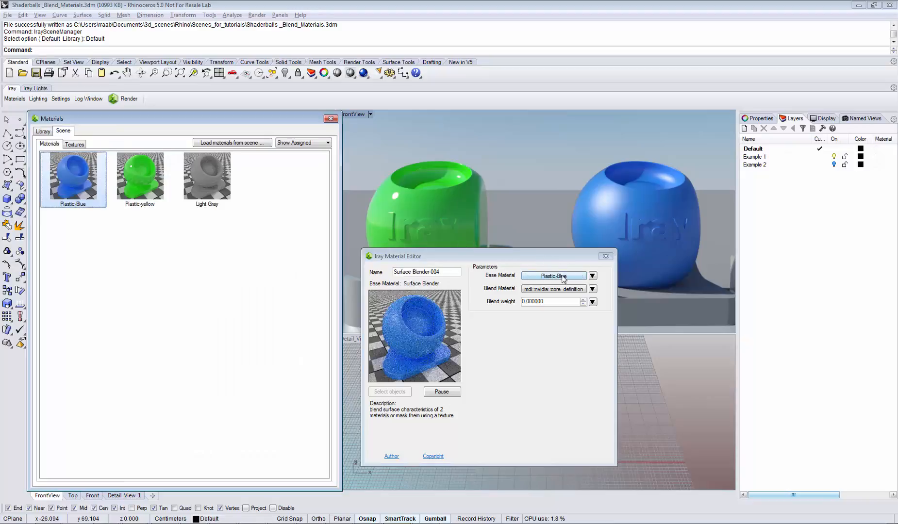
{"action": "left_click", "coordinate": [139, 174]}
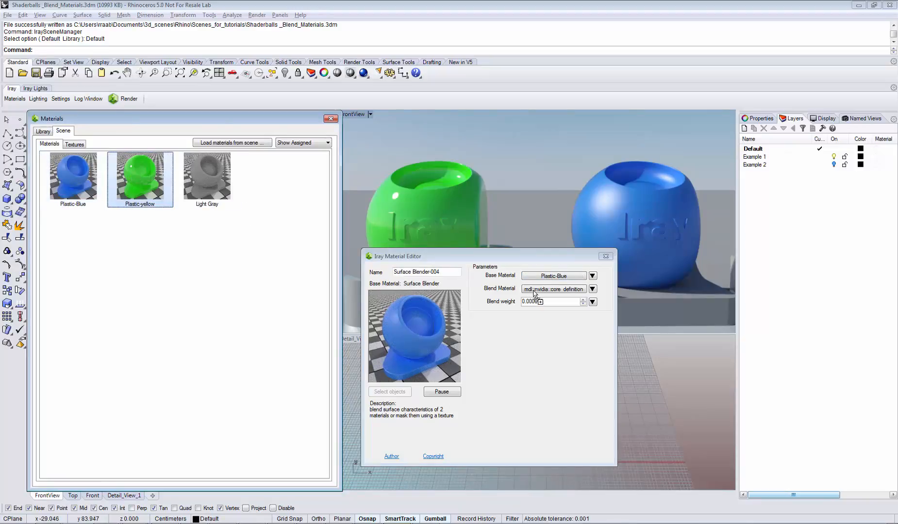
{"action": "left_click", "coordinate": [593, 289]}
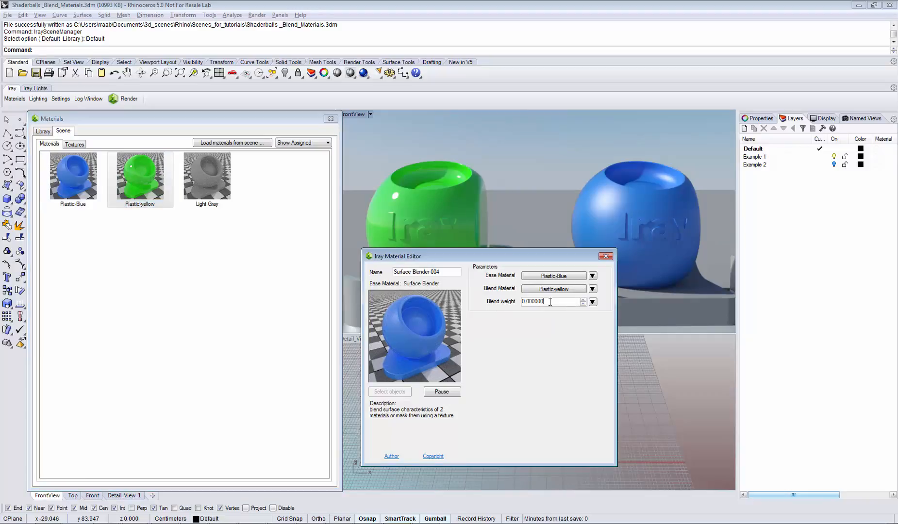
{"action": "type", "text": "0.200000"}
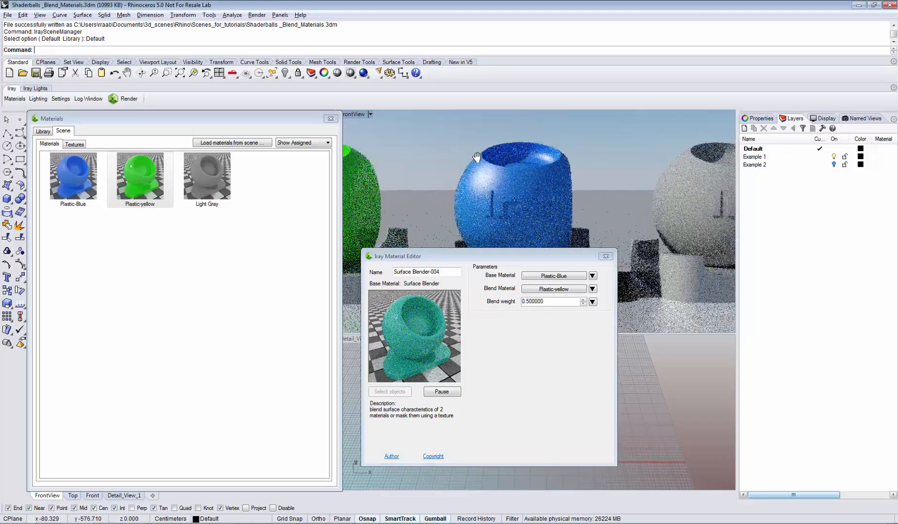
Replace the blend weight with 0.5 and close the editor, leaving Surface Blender-004 in the scene
{"action": "triple_click", "coordinate": [547, 301]}
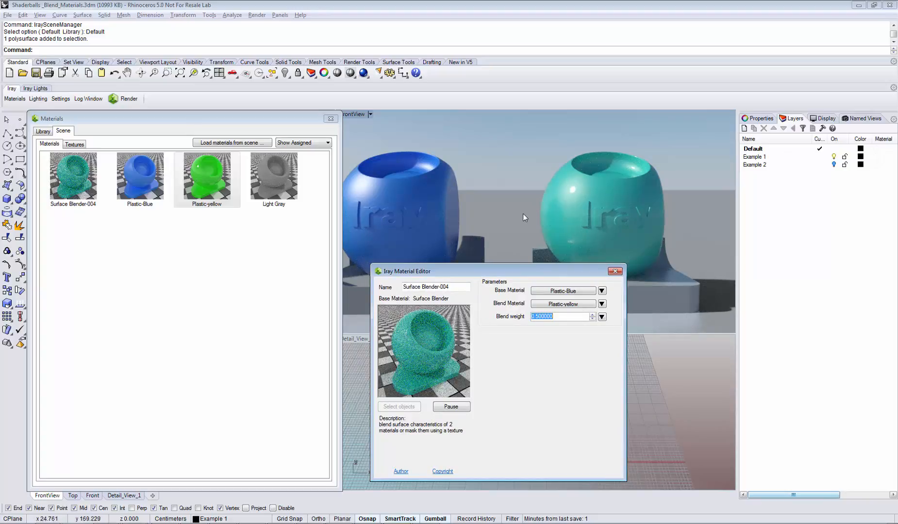
{"action": "mouse_move", "coordinate": [561, 191]}
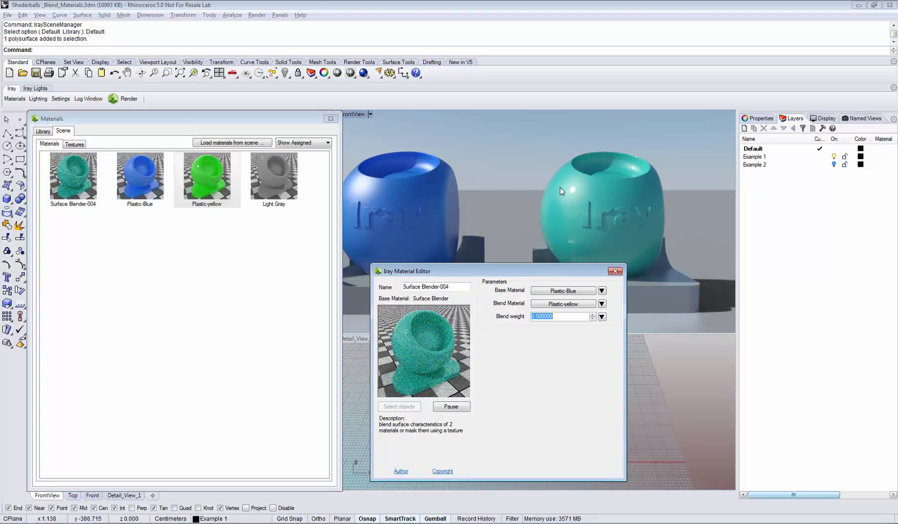
{"action": "mouse_move", "coordinate": [435, 202]}
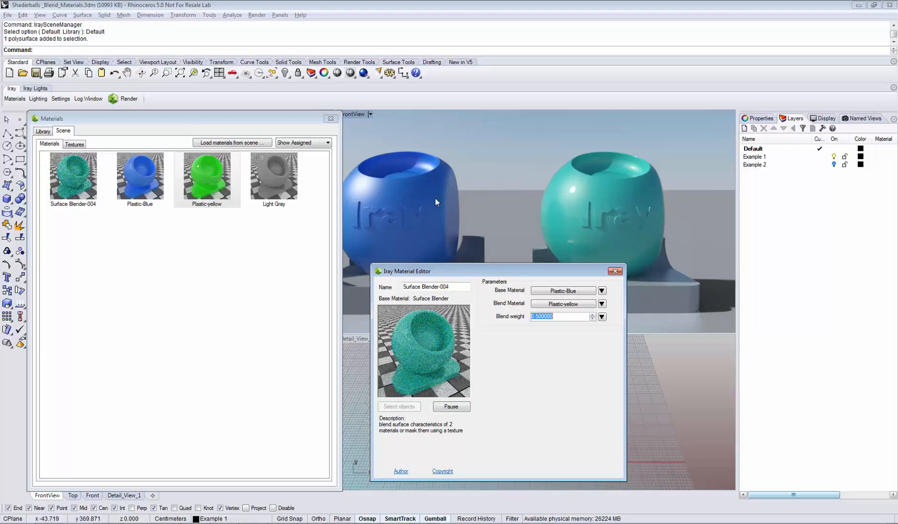
{"action": "mouse_move", "coordinate": [571, 190]}
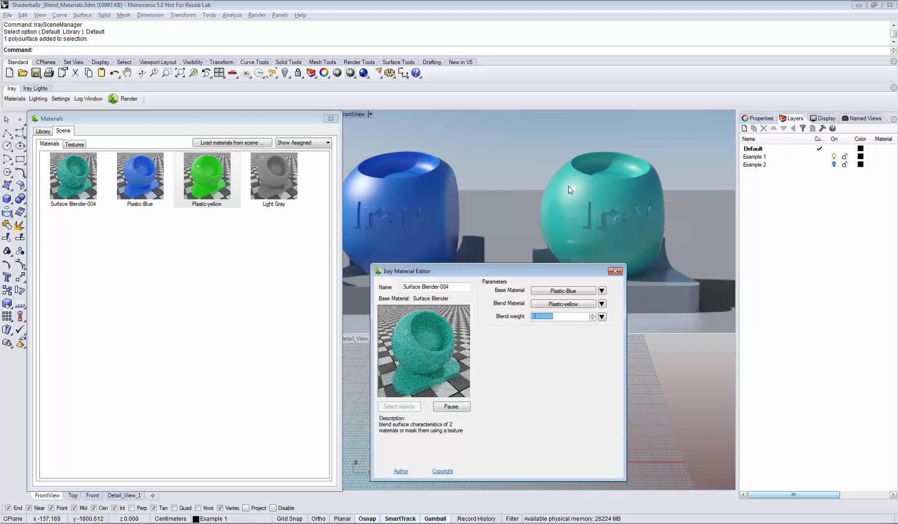
{"action": "mouse_move", "coordinate": [501, 205]}
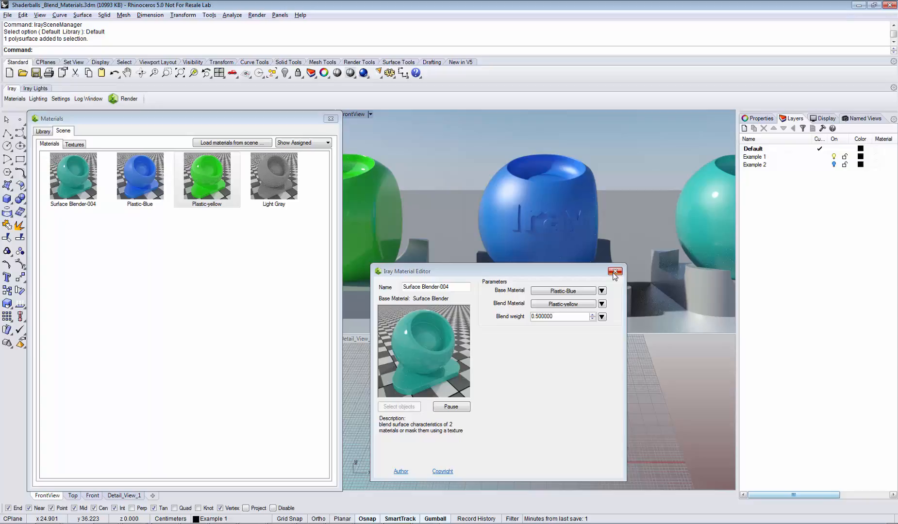
{"action": "left_click", "coordinate": [615, 272]}
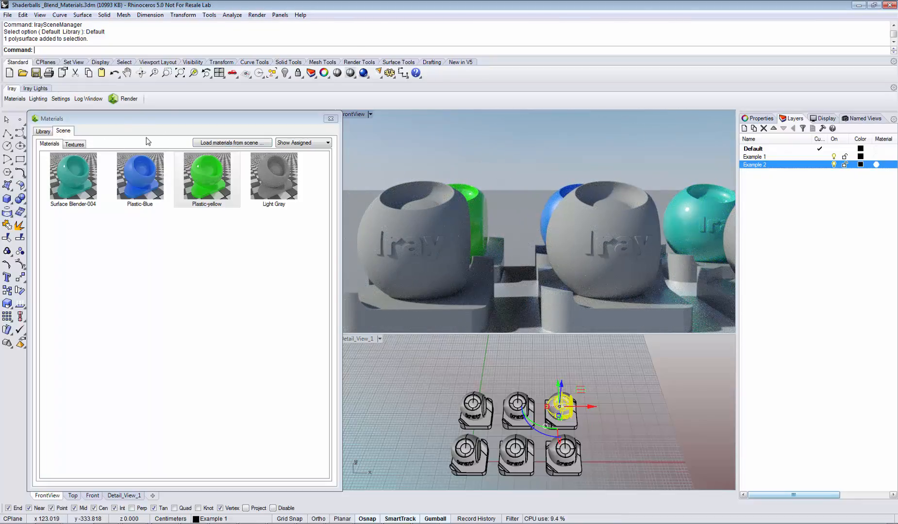
Show all scene materials and apply Metal and Rust to two Example 2 shaderballs
{"action": "left_click", "coordinate": [328, 142]}
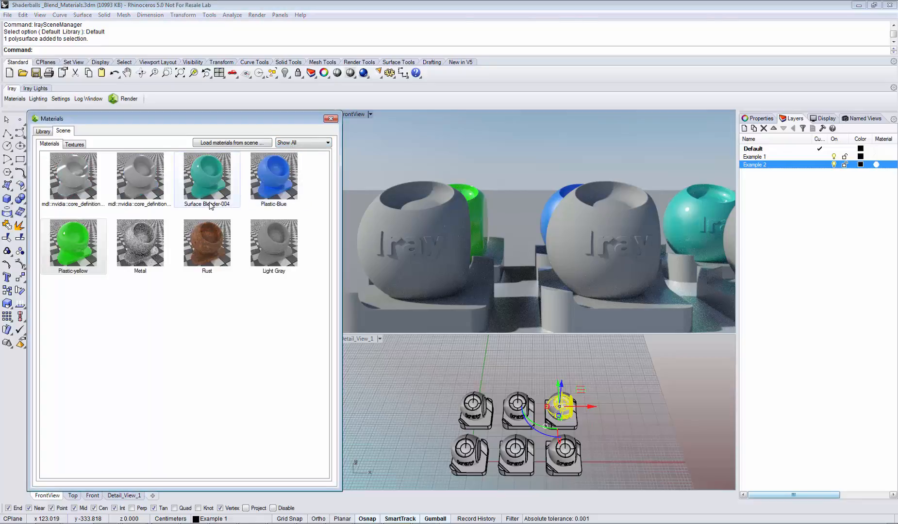
{"action": "left_click", "coordinate": [140, 240]}
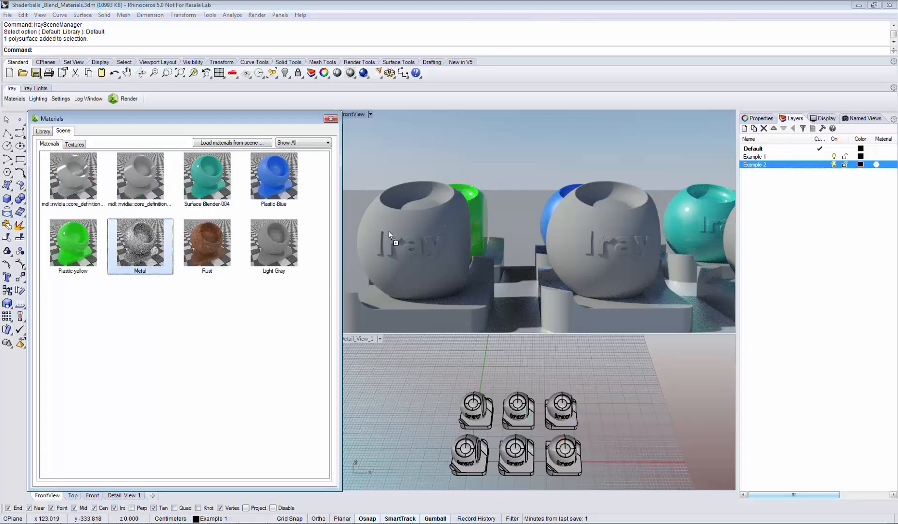
{"action": "left_click", "coordinate": [461, 453]}
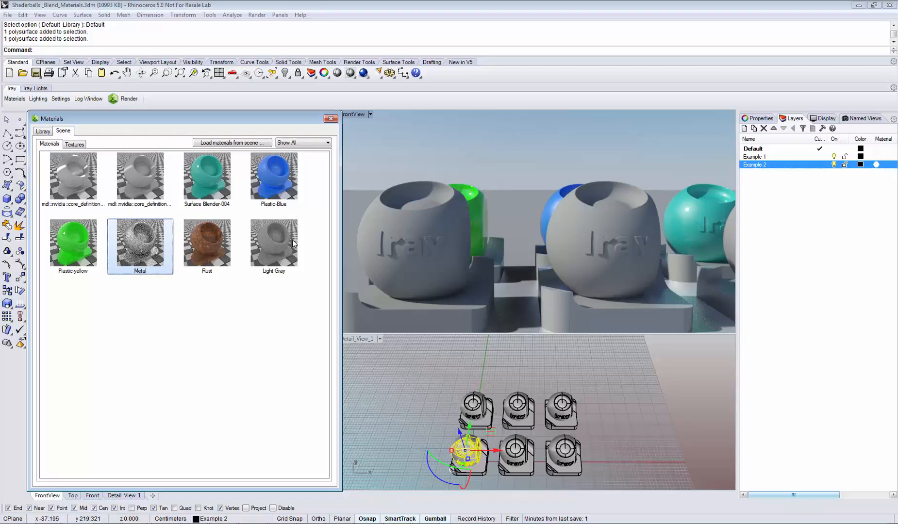
{"action": "left_click", "coordinate": [207, 240]}
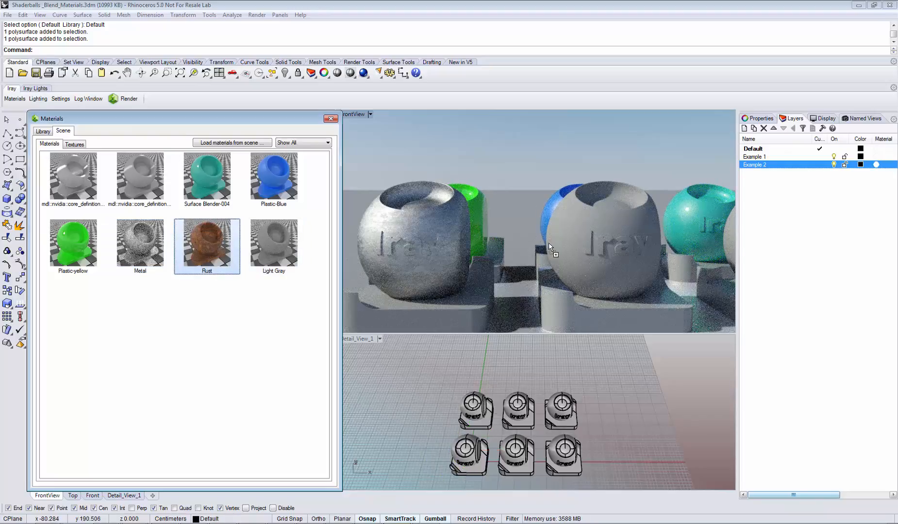
{"action": "left_click", "coordinate": [503, 457]}
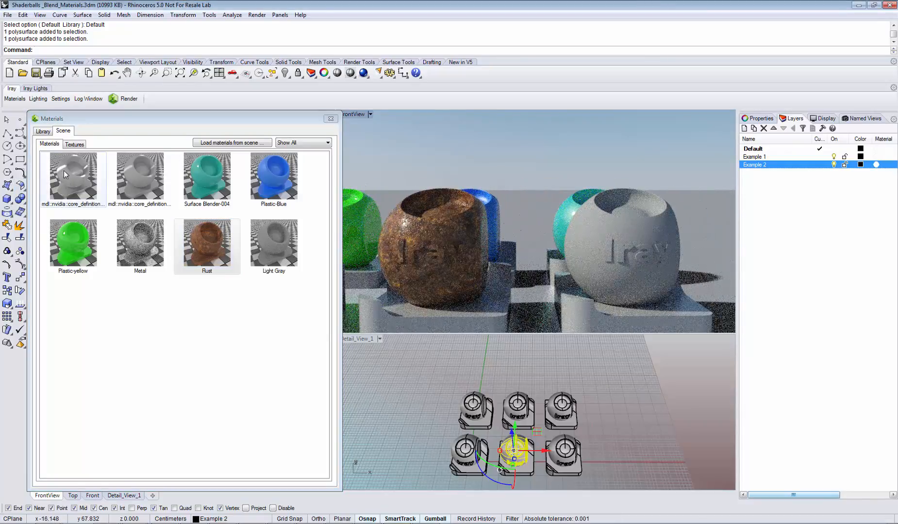
Create Surface Blender-005 from core_definitions and make the scene's Metal its base material
{"action": "left_click", "coordinate": [41, 131]}
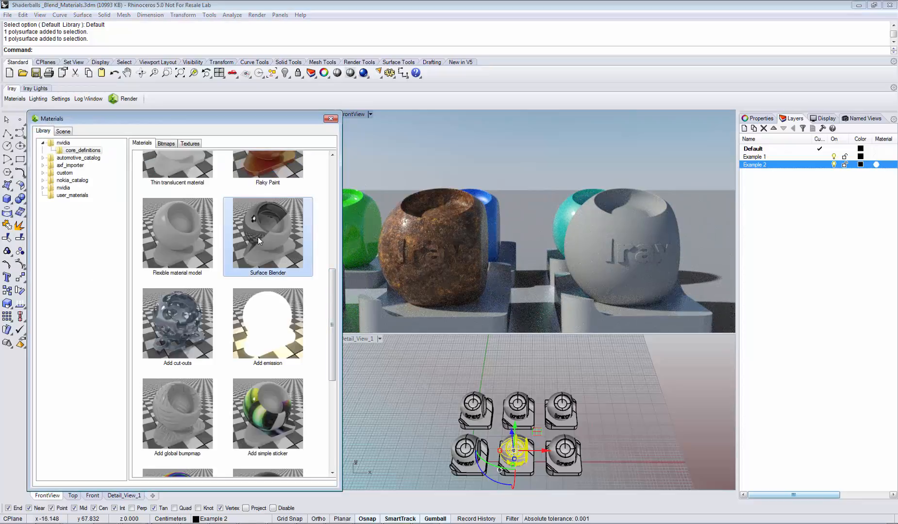
{"action": "double_click", "coordinate": [267, 237]}
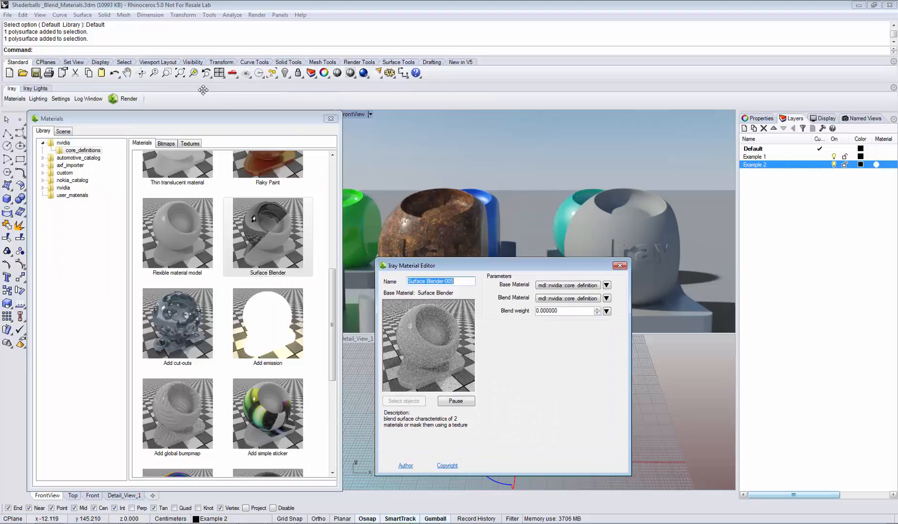
{"action": "left_click", "coordinate": [63, 131]}
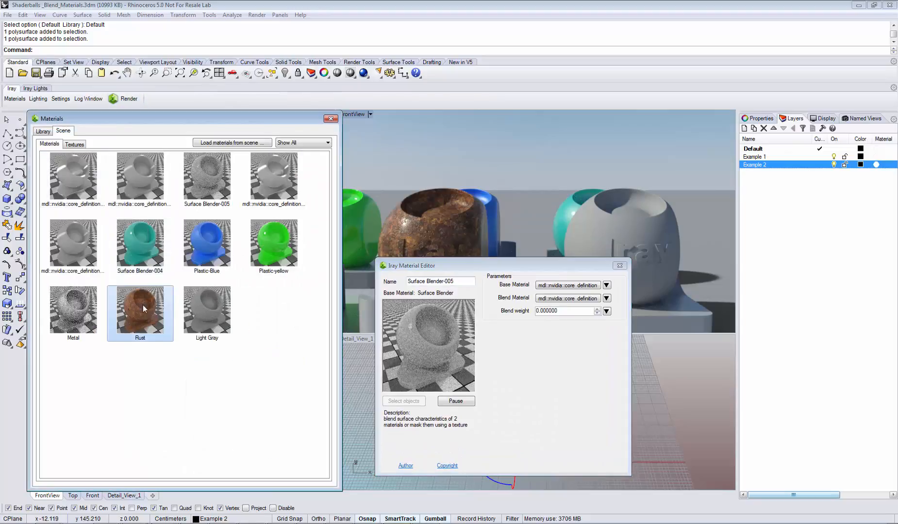
{"action": "left_click", "coordinate": [73, 309]}
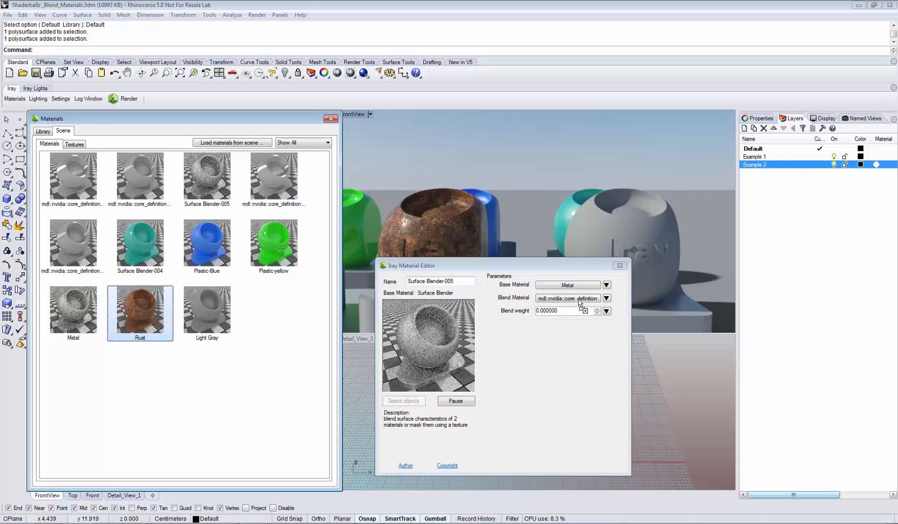
Make Rust the blend material of Surface Blender-005 over the Metal base
{"action": "left_click", "coordinate": [606, 298]}
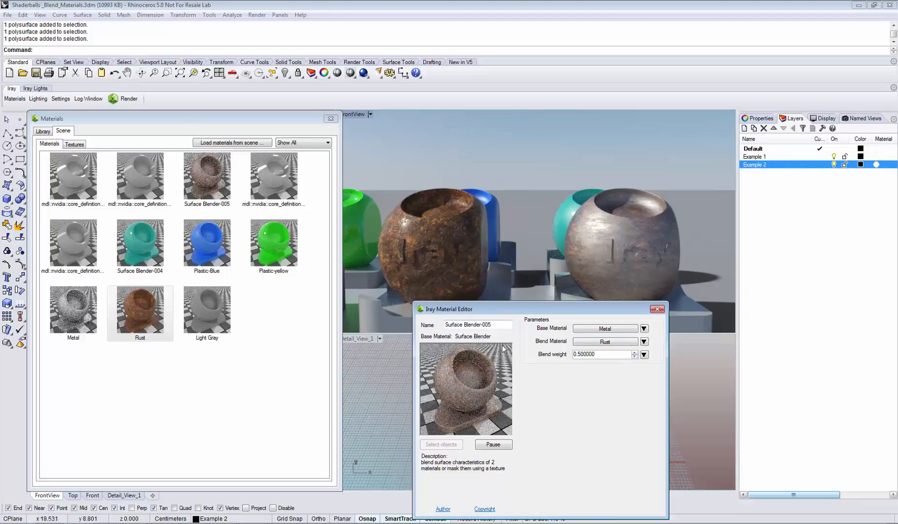
{"action": "mouse_move", "coordinate": [566, 210]}
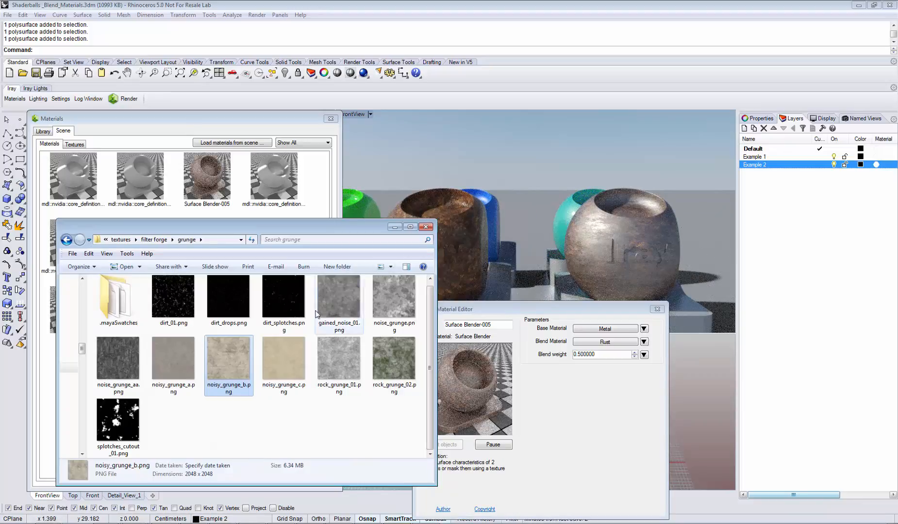
{"action": "mouse_move", "coordinate": [119, 421]}
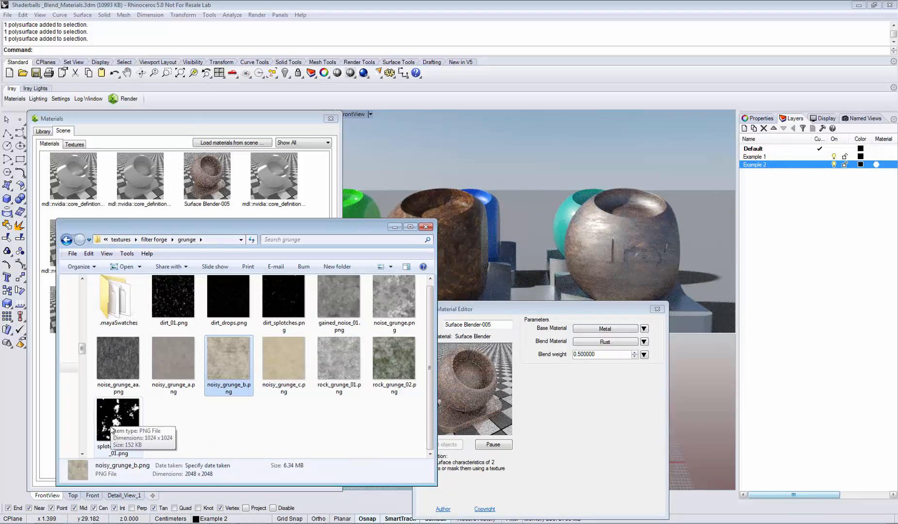
Use splotches_cutout_01.png from the grunge folder as the blend weight mask and return to Rhino
{"action": "left_click", "coordinate": [119, 415]}
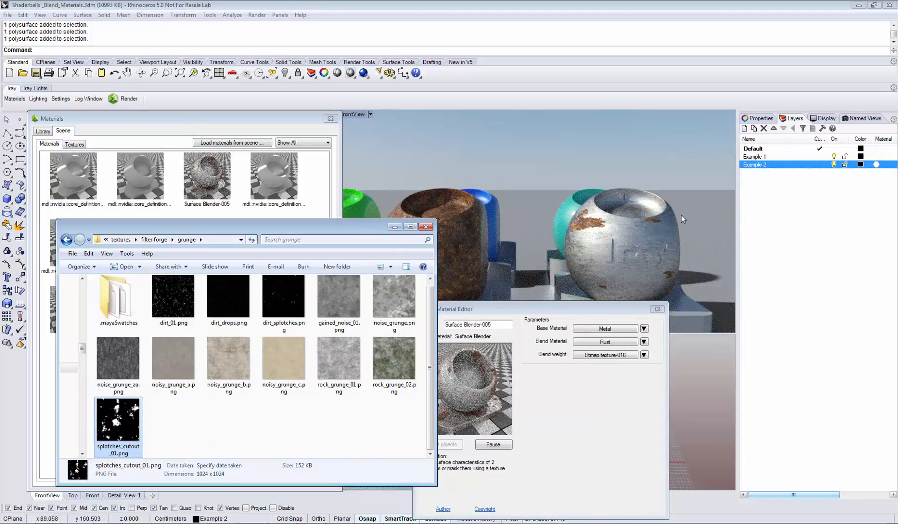
{"action": "left_click", "coordinate": [426, 227]}
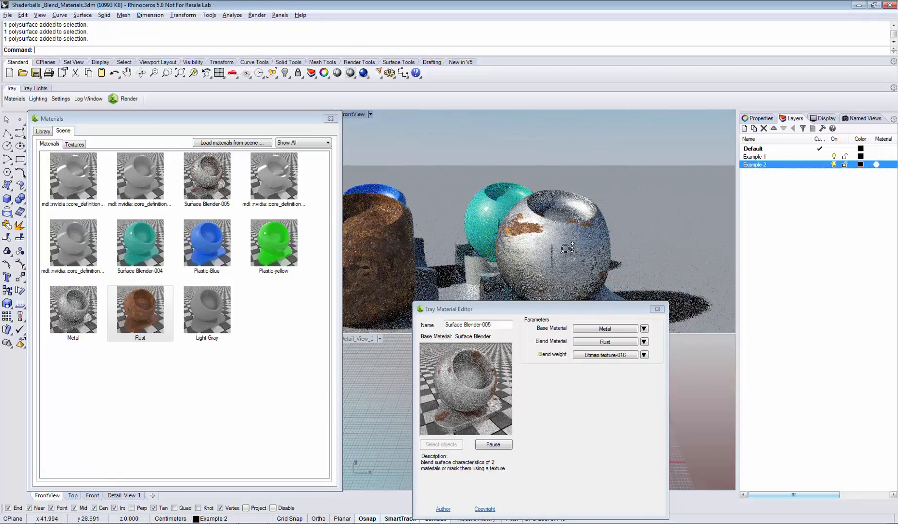